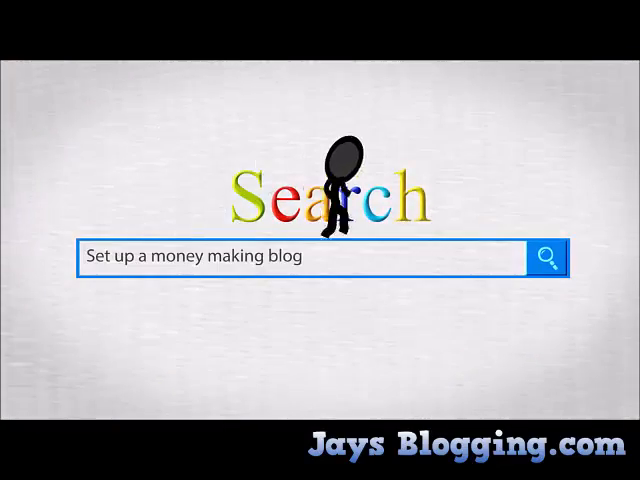
Create a page titled 'Download page' with the line 'Click the button below to start your download.'
click(547, 258)
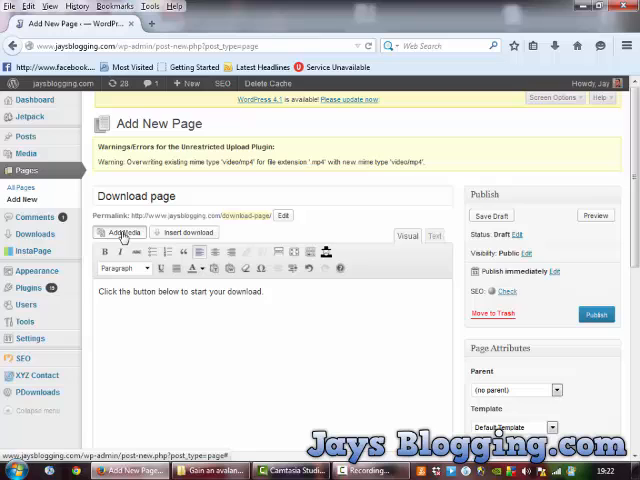
Insert button.png from the Media Library beneath the download sentence
click(121, 232)
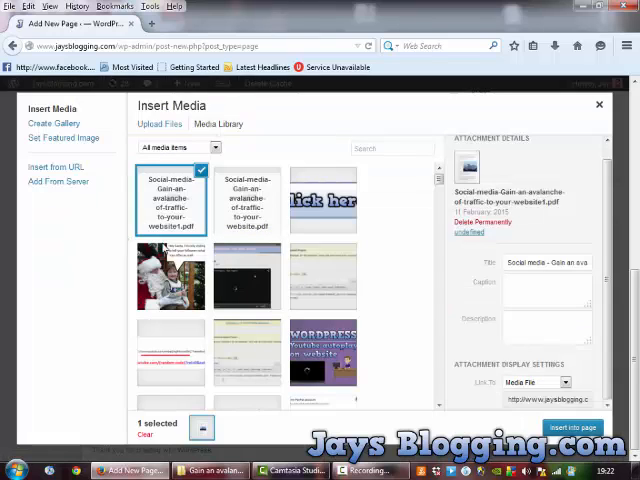
click(322, 198)
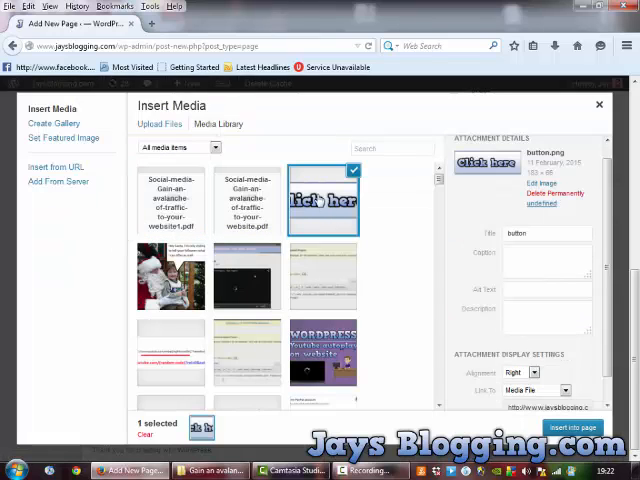
click(574, 427)
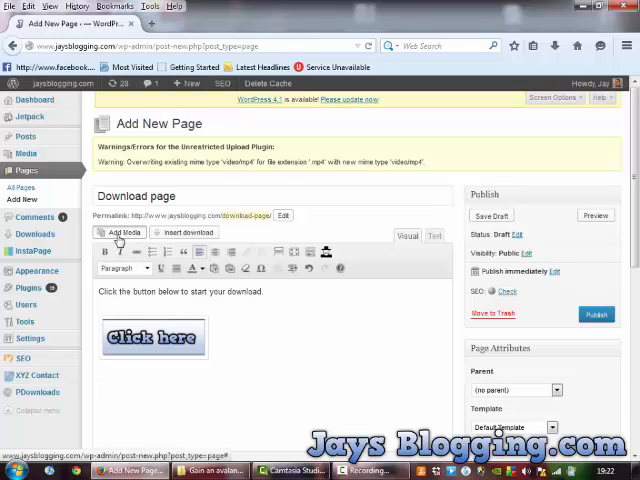
click(122, 232)
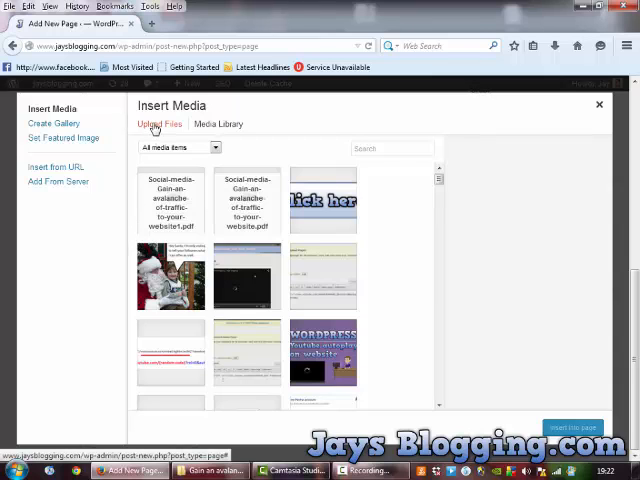
Upload the Social media traffic PDF from the Desktop folder
click(159, 123)
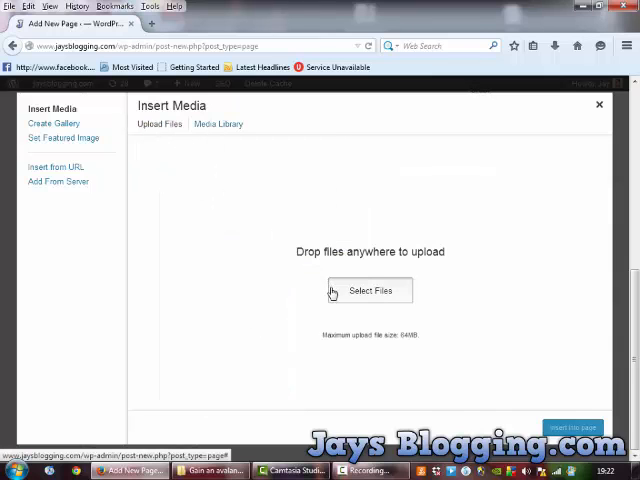
click(369, 290)
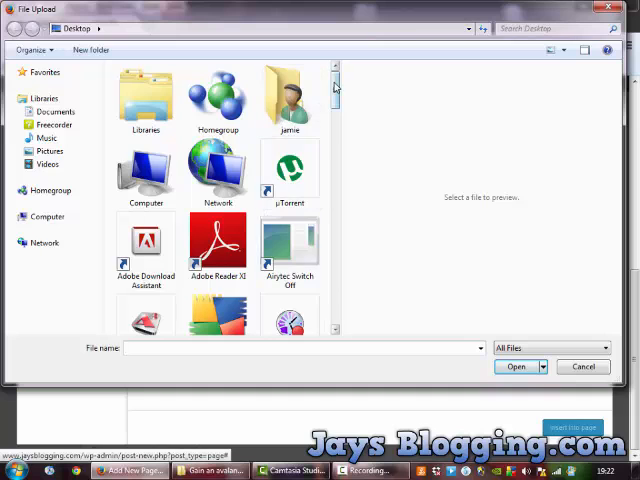
scroll(down, 3)
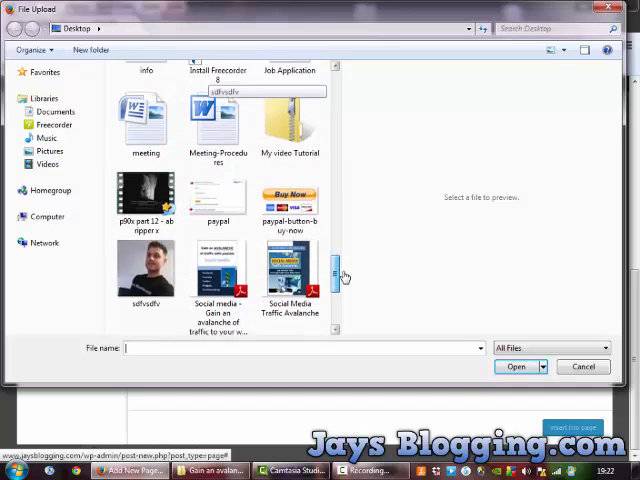
click(217, 220)
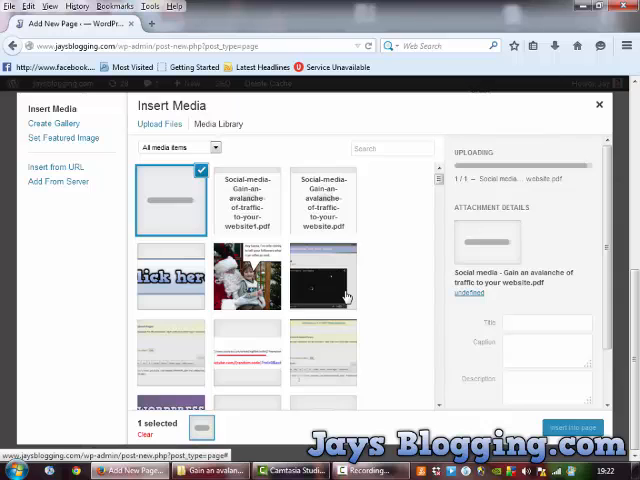
mouse_move(387, 276)
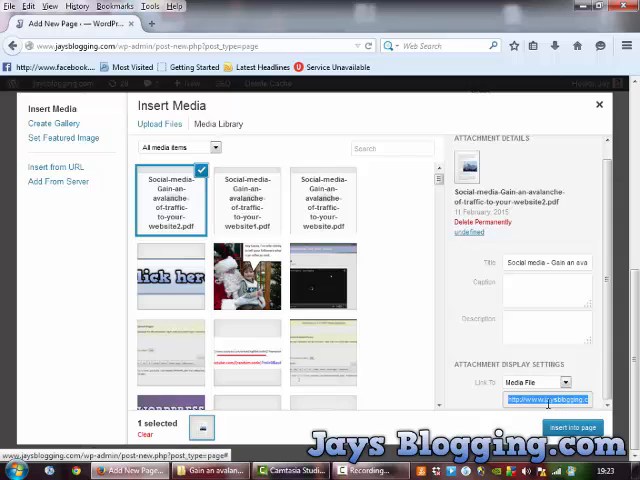
Copy the uploaded PDF's Link To URL and close the Insert Media dialog
right_click(548, 400)
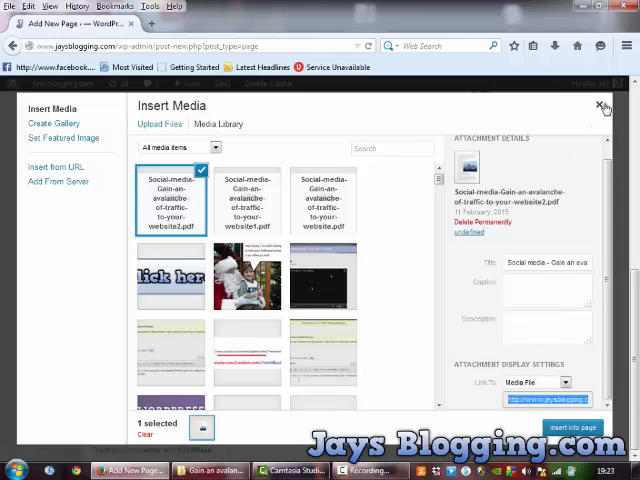
click(601, 105)
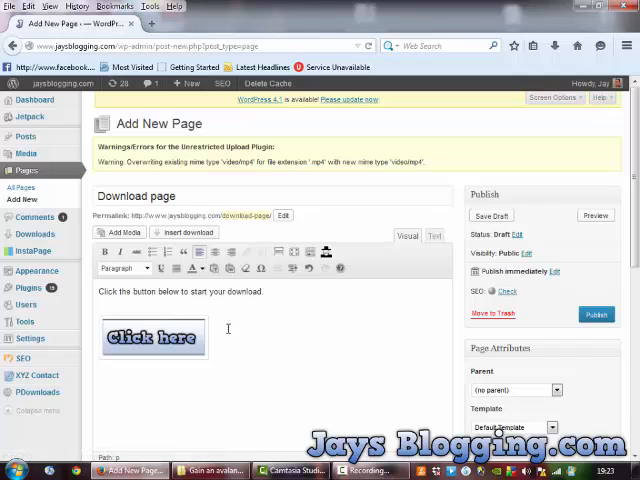
Set the Click here image's Link URL to the copied PDF address and update it
click(153, 337)
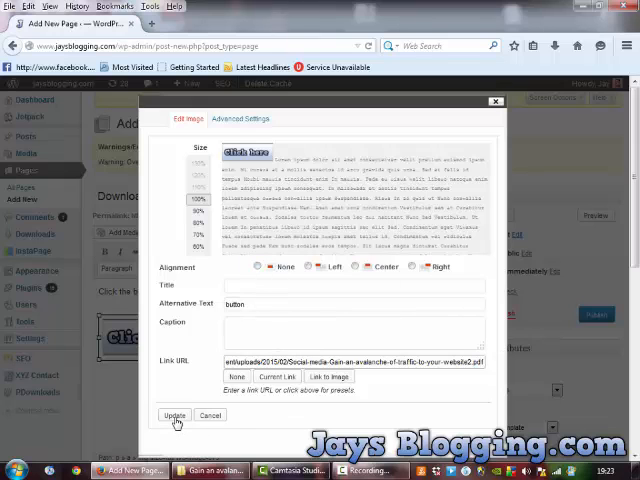
click(174, 415)
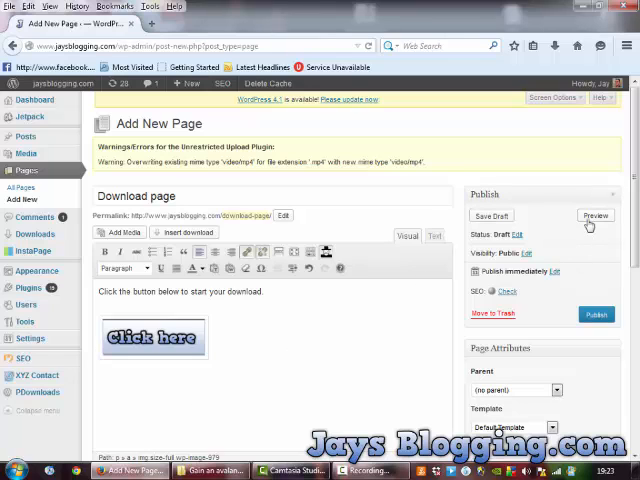
Preview the draft download page and follow its Click here button
click(595, 215)
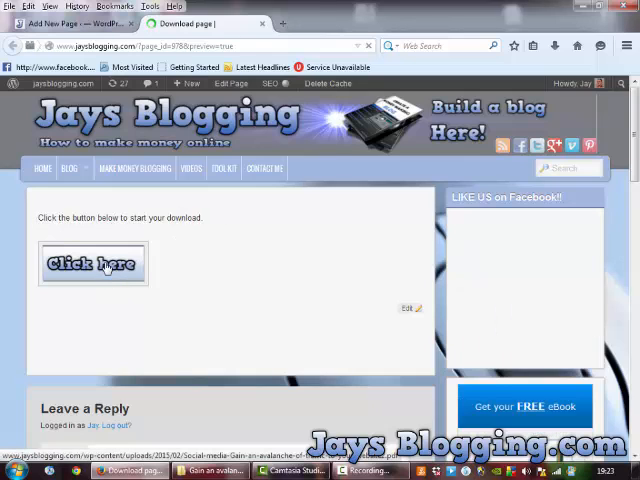
click(93, 263)
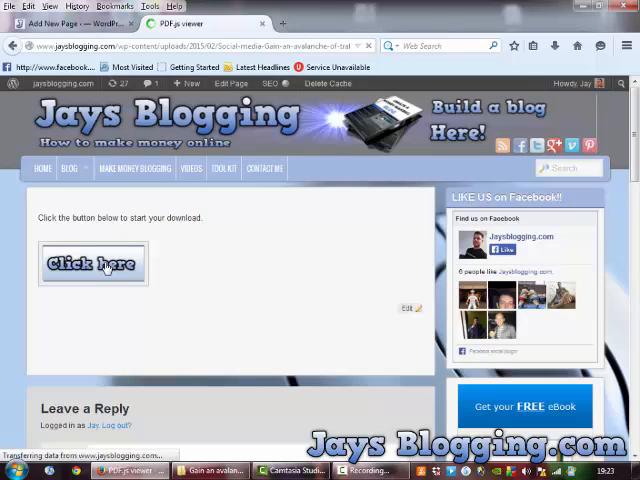
Scroll through the social media traffic PDF in Firefox's viewer to the Contents page
click(92, 264)
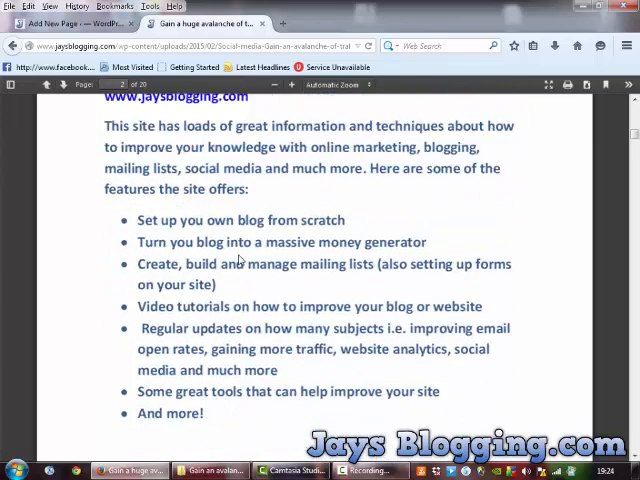
scroll(down, 3)
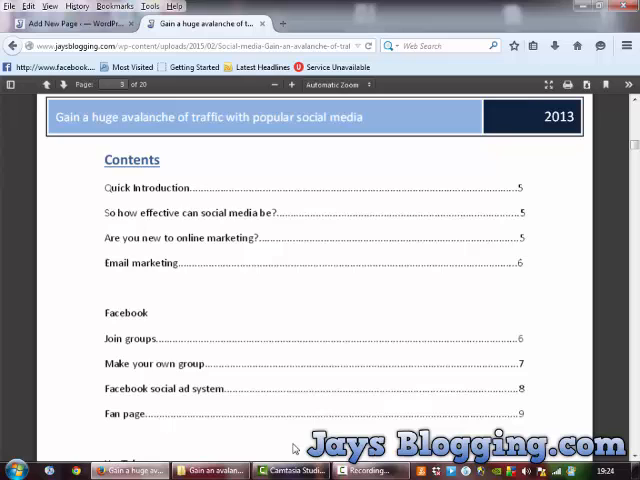
scroll(down, 3)
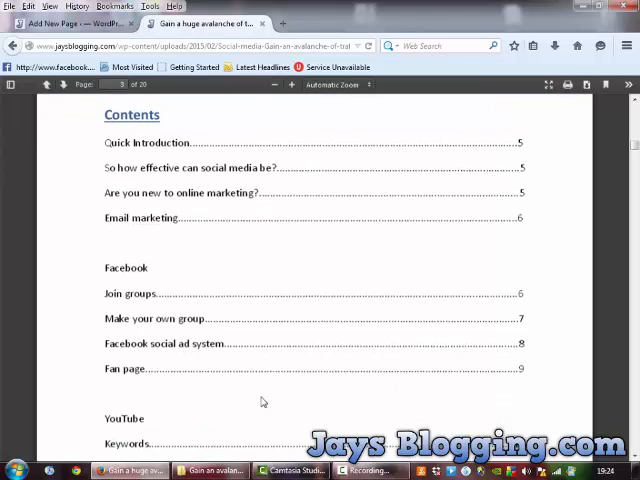